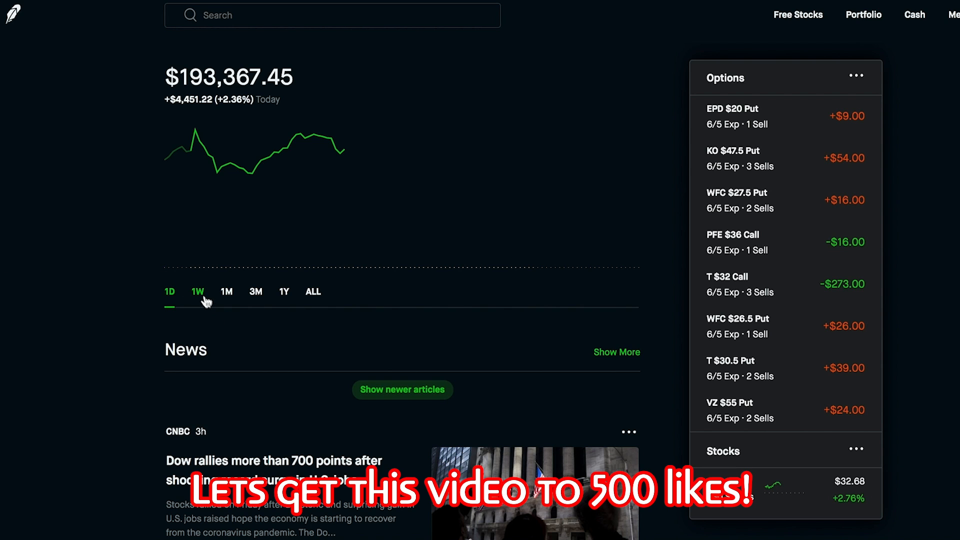
- Review portfolio performance across the 1W, 1M, 3M and 1Y chart ranges, then return to the shorter range
{"action": "left_click", "coordinate": [198, 292]}
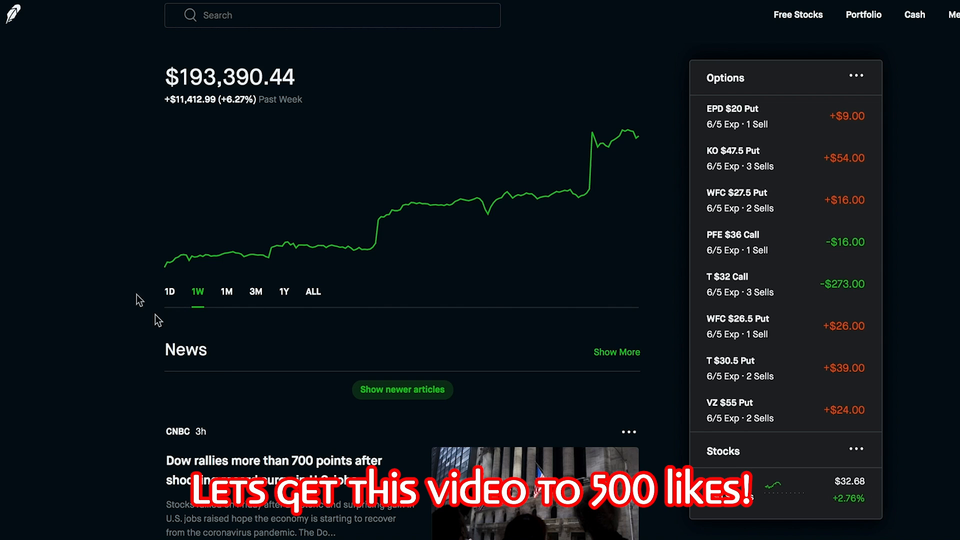
{"action": "left_click", "coordinate": [226, 292]}
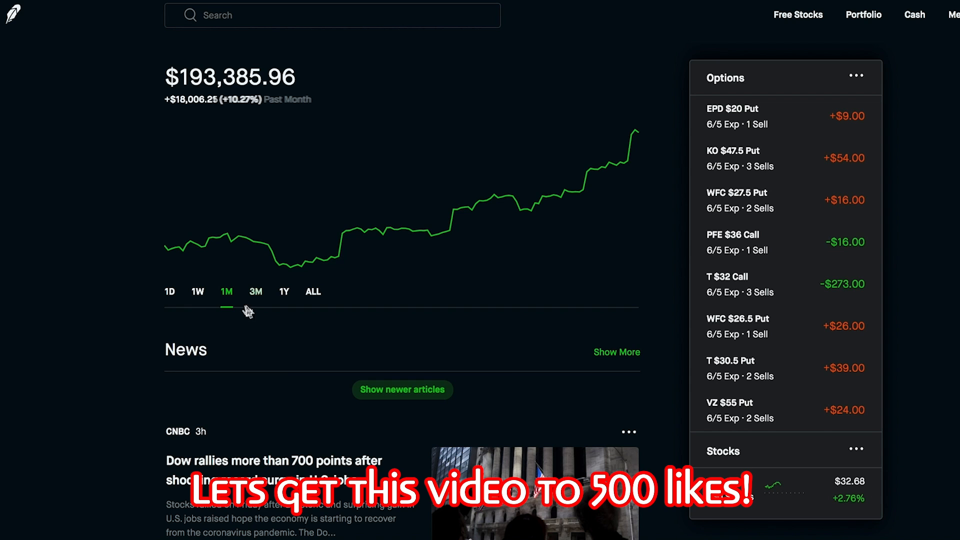
{"action": "left_click", "coordinate": [255, 292]}
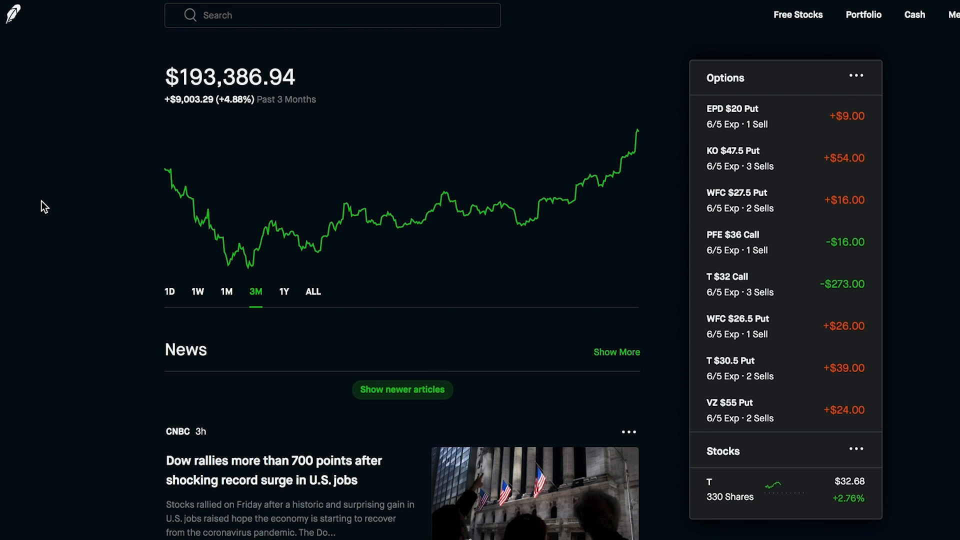
{"action": "mouse_move", "coordinate": [273, 342]}
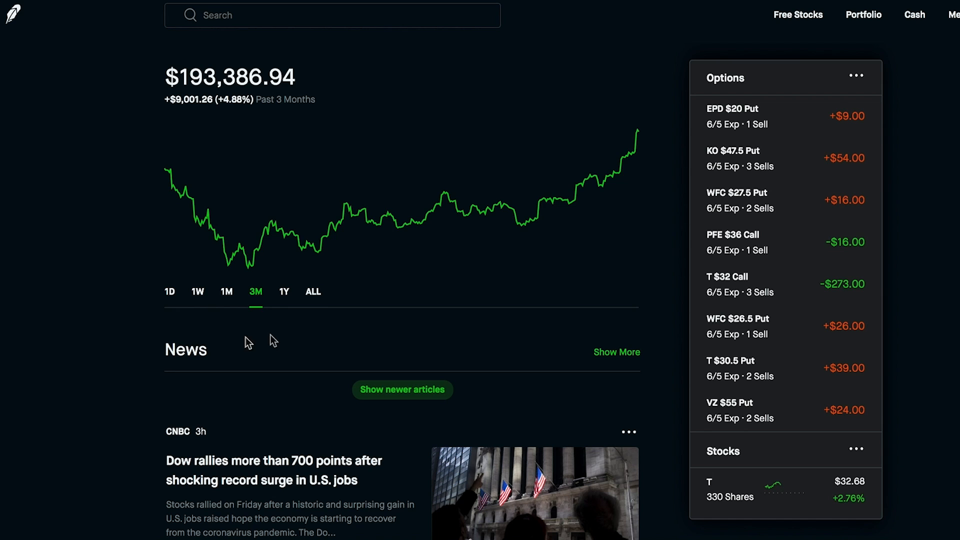
{"action": "left_click", "coordinate": [284, 292]}
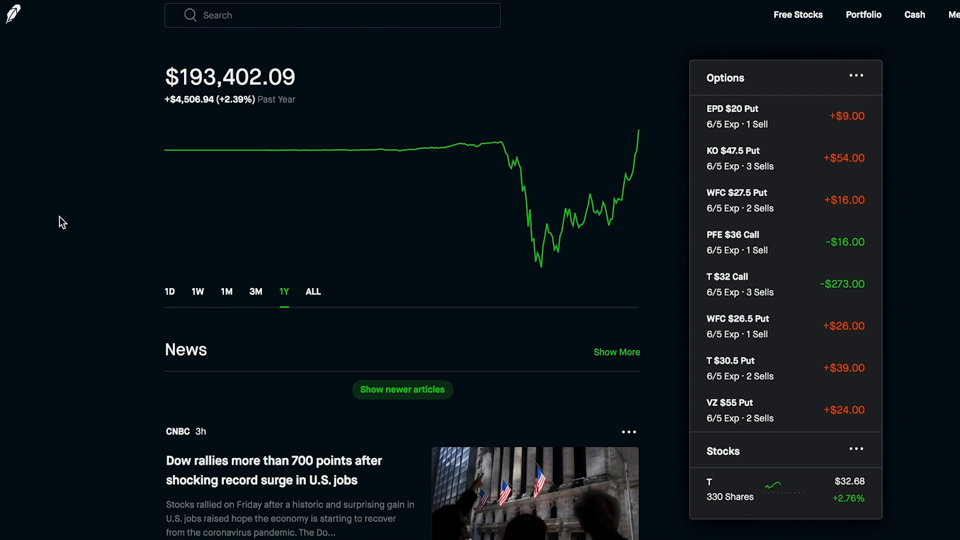
{"action": "left_click", "coordinate": [170, 292]}
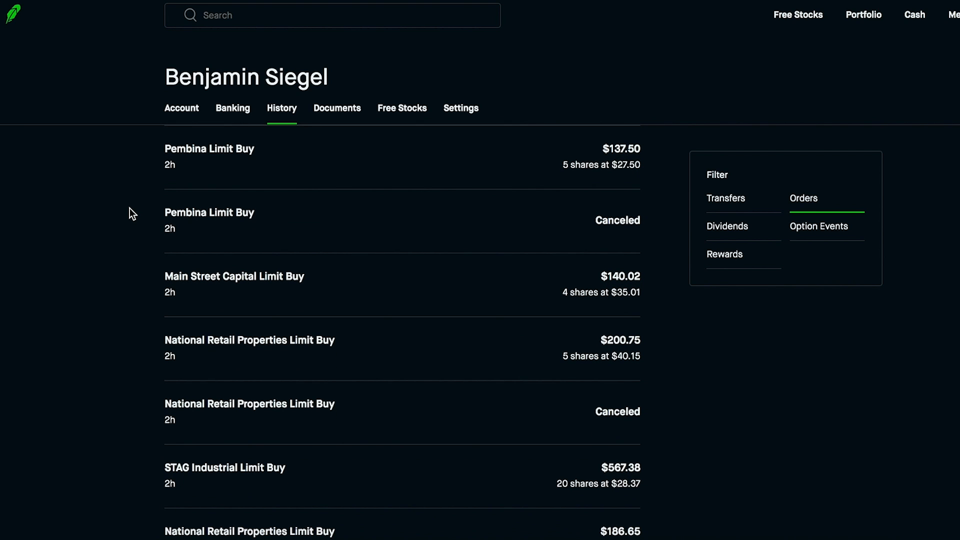
- Scroll down the order history to reach the earlier June 4 limit buys and put sells
{"action": "scroll", "scroll_direction": "down", "scroll_amount": 3}
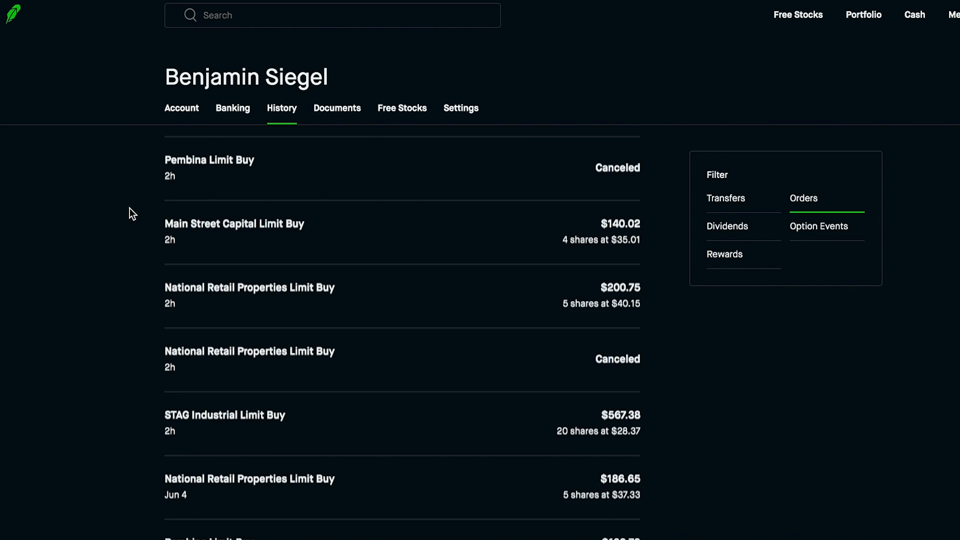
{"action": "scroll", "scroll_direction": "down", "scroll_amount": 3}
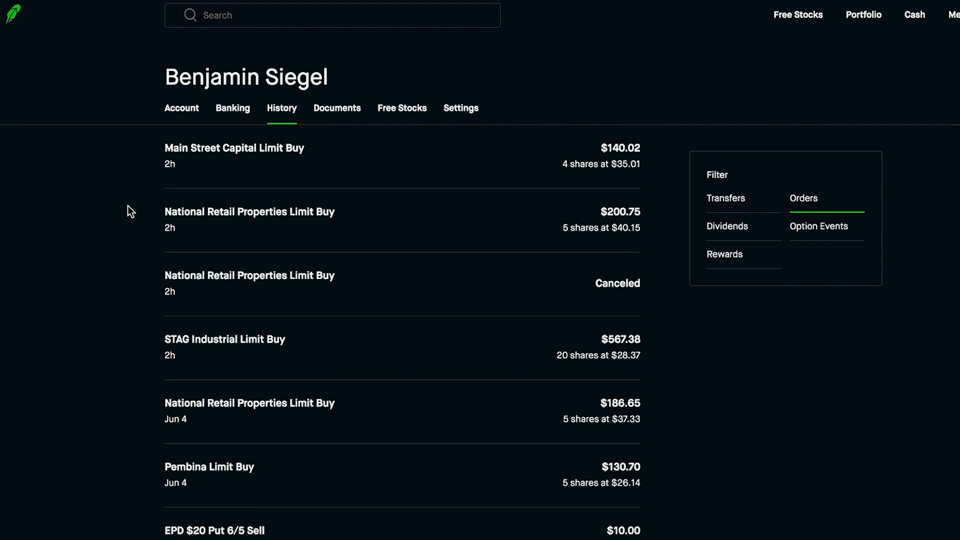
{"action": "scroll", "scroll_direction": "down", "scroll_amount": 3}
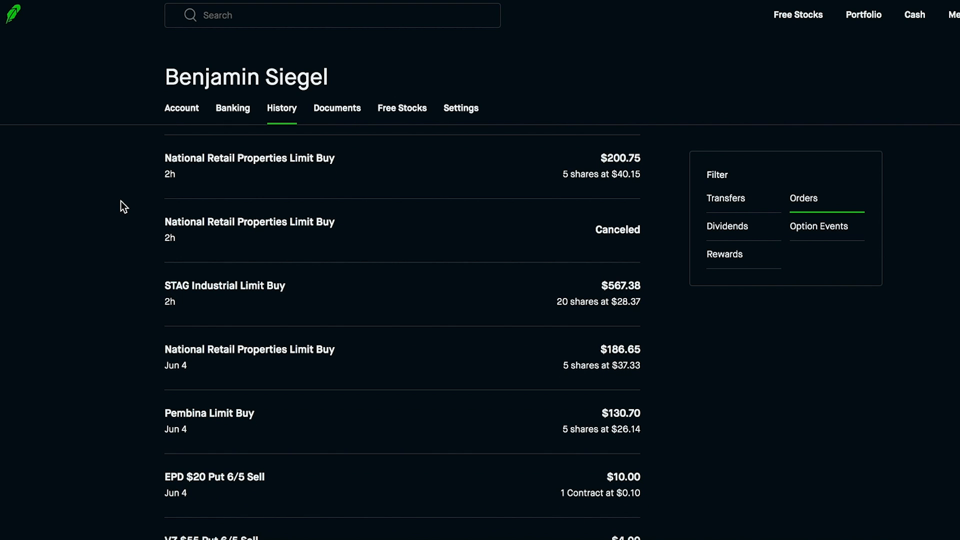
{"action": "scroll", "scroll_direction": "down", "scroll_amount": 3}
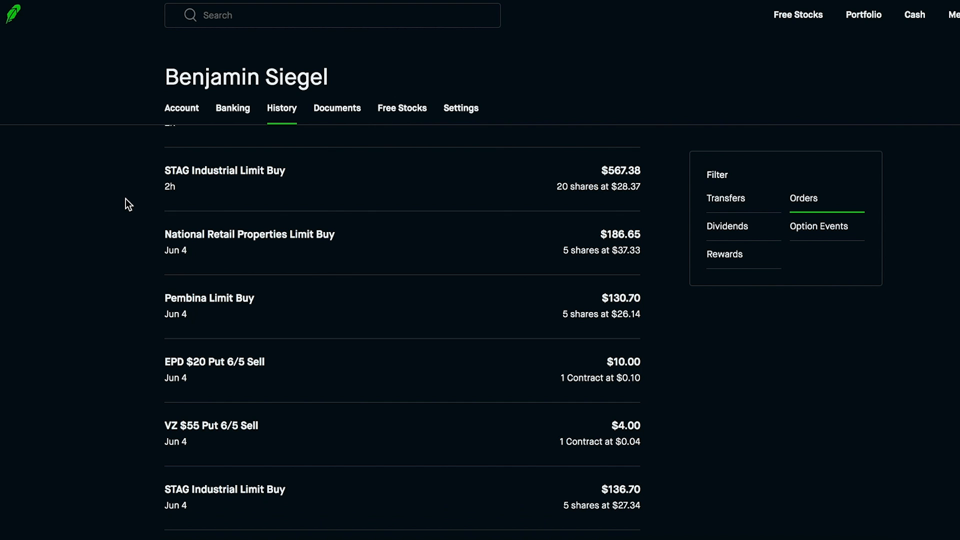
{"action": "mouse_move", "coordinate": [216, 196]}
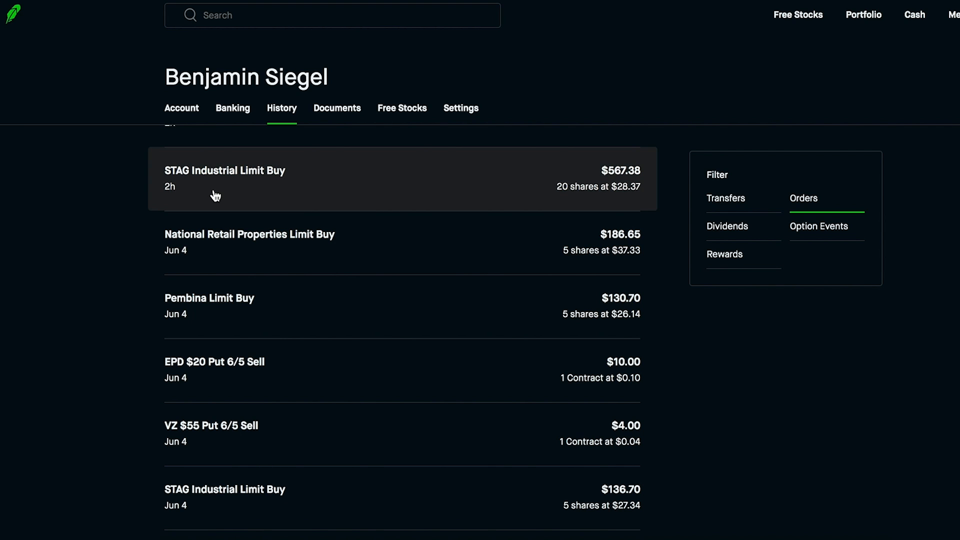
{"action": "mouse_move", "coordinate": [248, 152]}
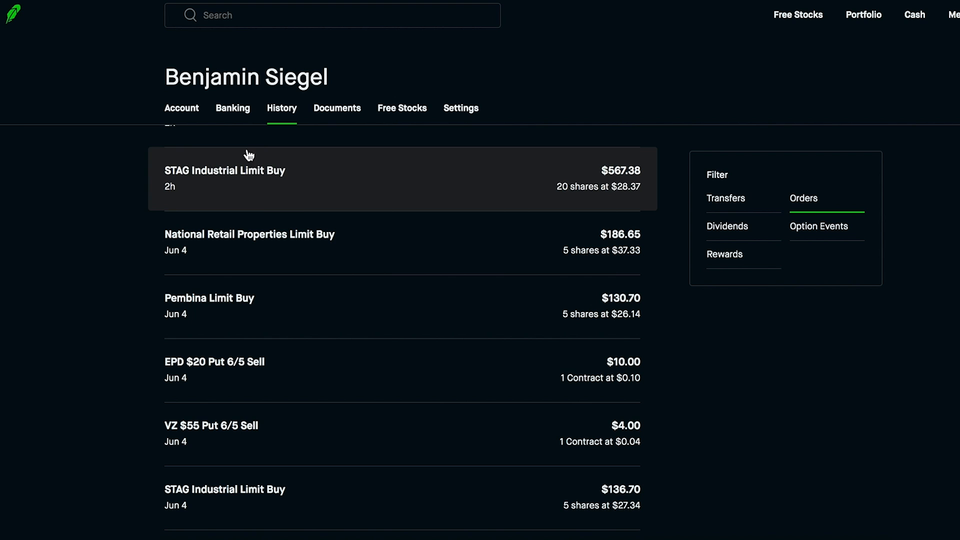
{"action": "mouse_move", "coordinate": [655, 164]}
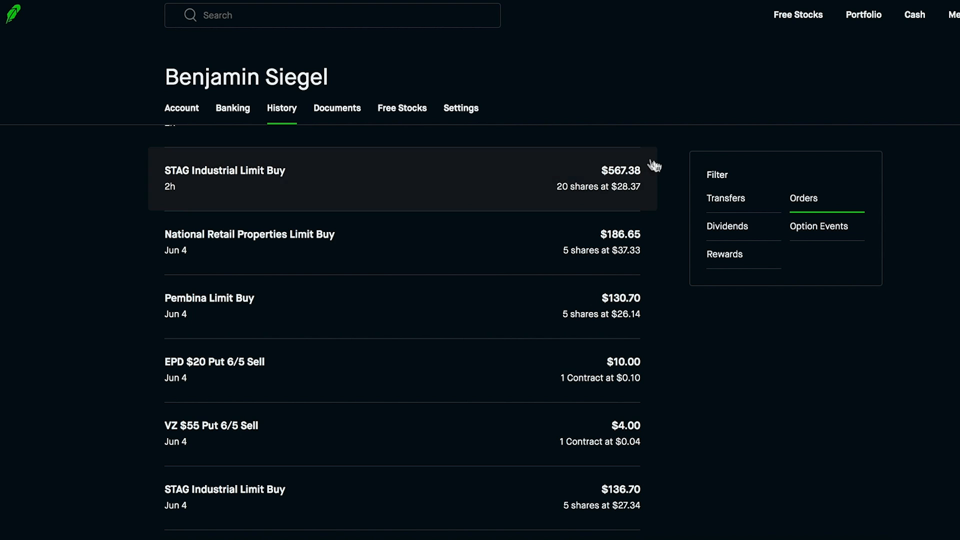
{"action": "mouse_move", "coordinate": [116, 184]}
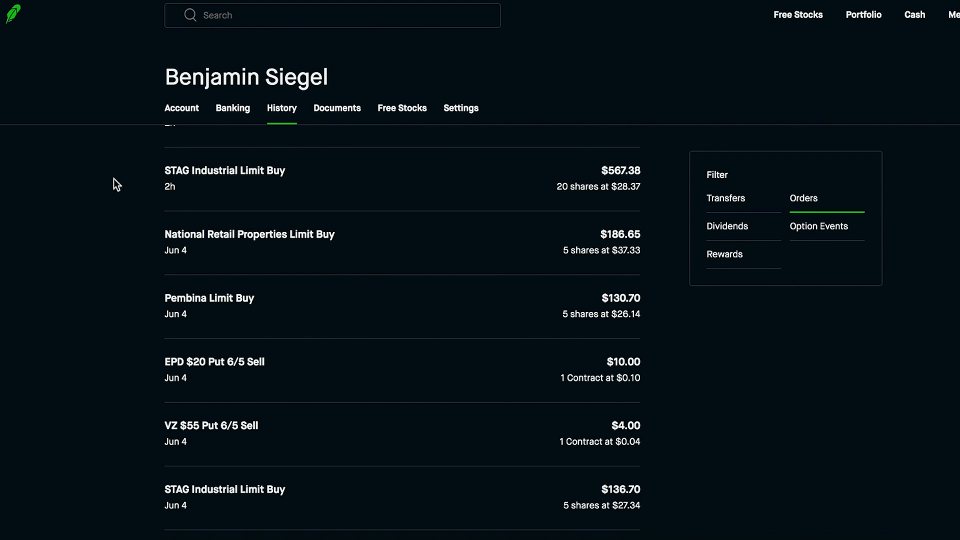
{"action": "mouse_move", "coordinate": [676, 174]}
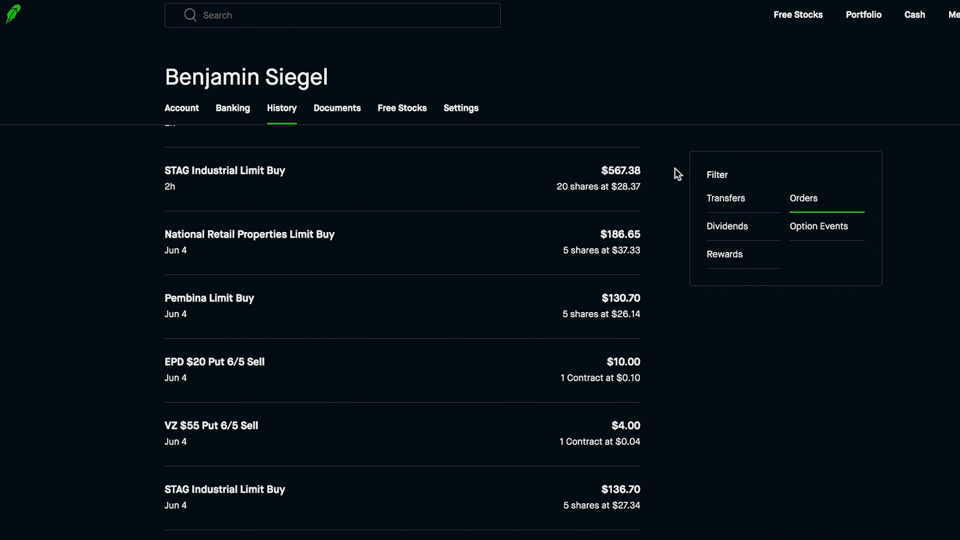
{"action": "mouse_move", "coordinate": [115, 176]}
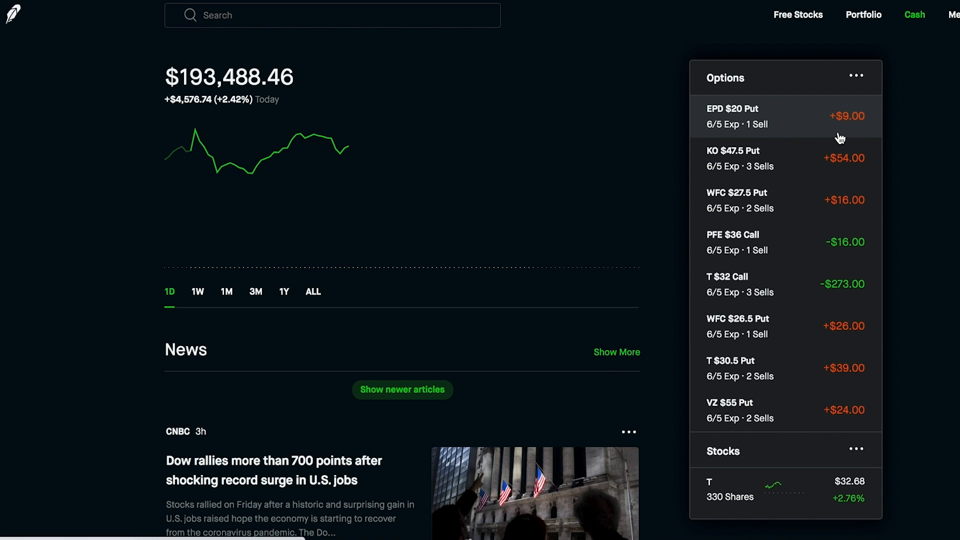
{"action": "mouse_move", "coordinate": [885, 248]}
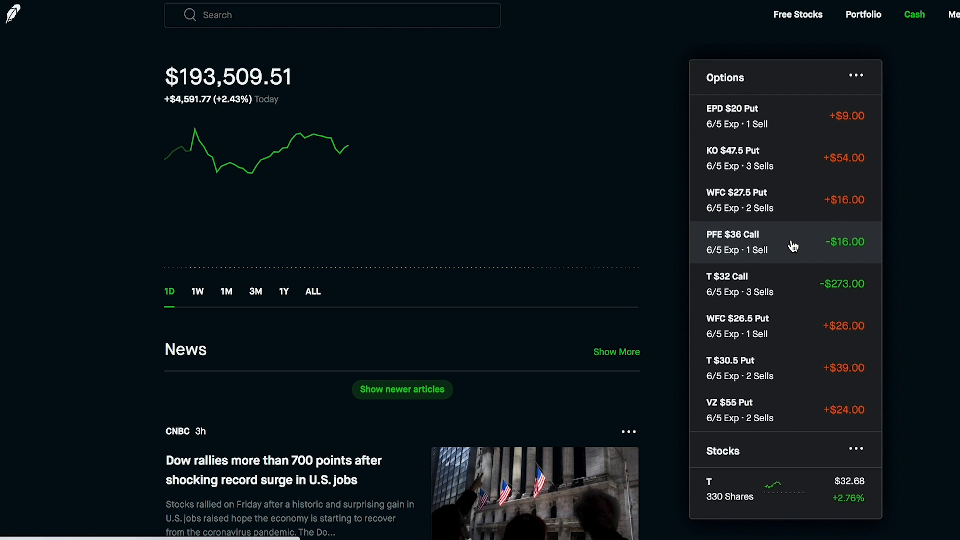
{"action": "left_click", "coordinate": [757, 242]}
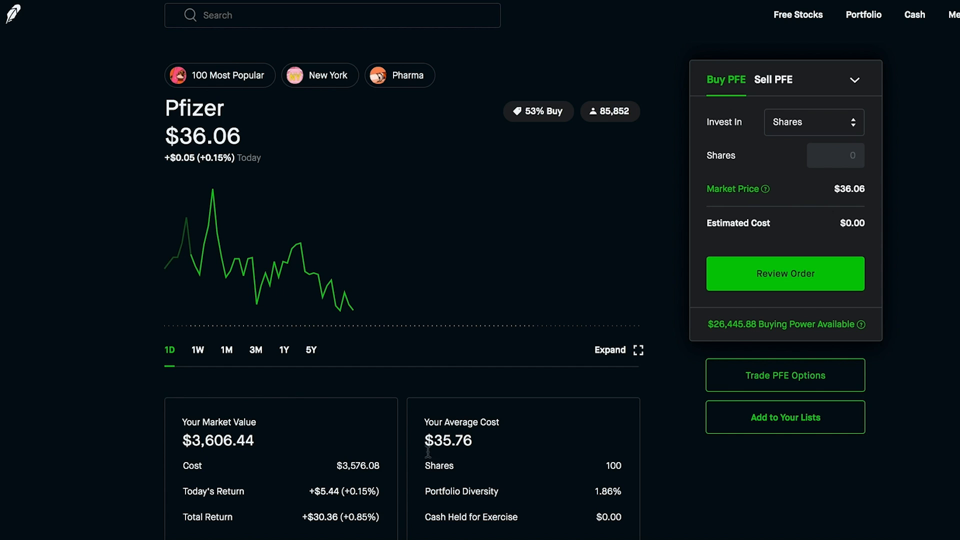
{"action": "mouse_move", "coordinate": [442, 406]}
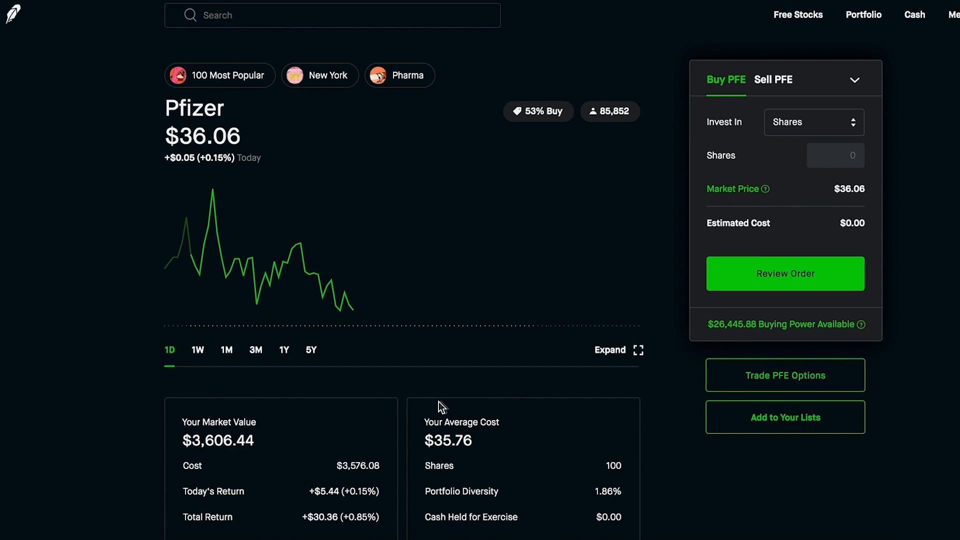
{"action": "mouse_move", "coordinate": [198, 252]}
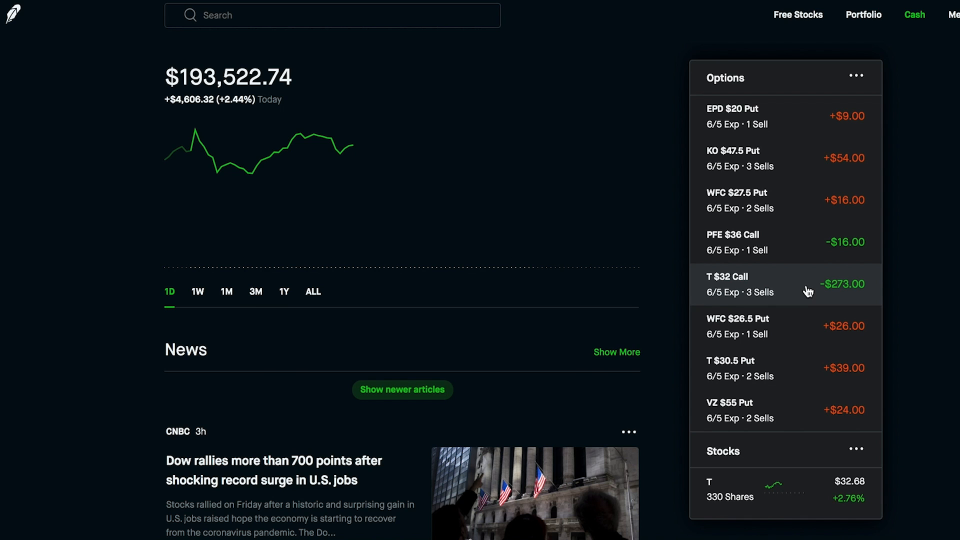
- Review the AT&T position: 330 shares worth about $10,829 at a $30.86 average cost
{"action": "left_click", "coordinate": [758, 284]}
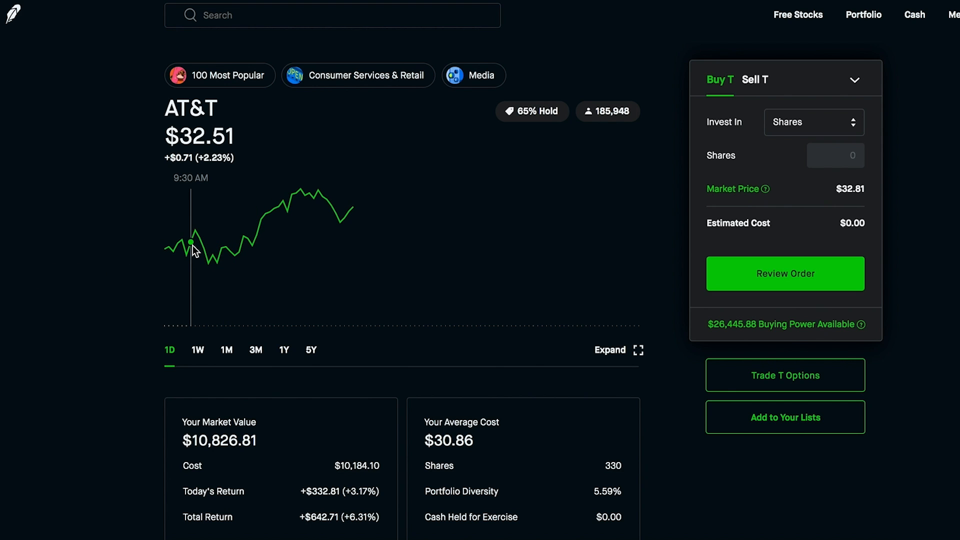
{"action": "scroll", "scroll_direction": "down", "scroll_amount": 3}
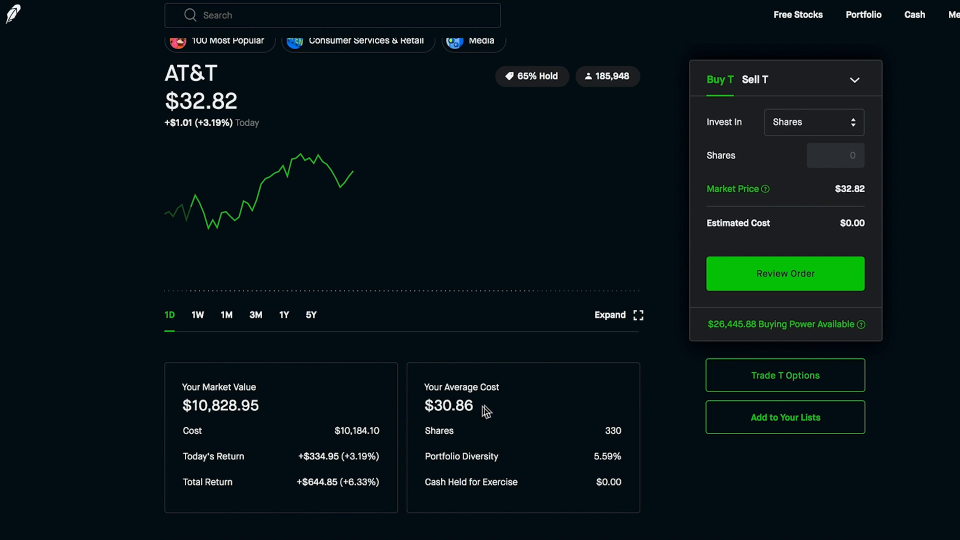
{"action": "mouse_move", "coordinate": [503, 406]}
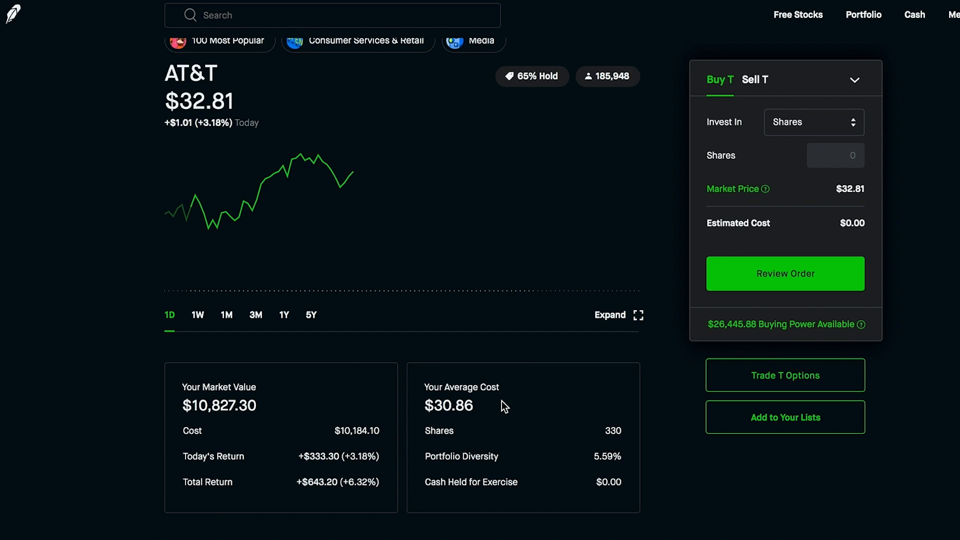
{"action": "mouse_move", "coordinate": [511, 402]}
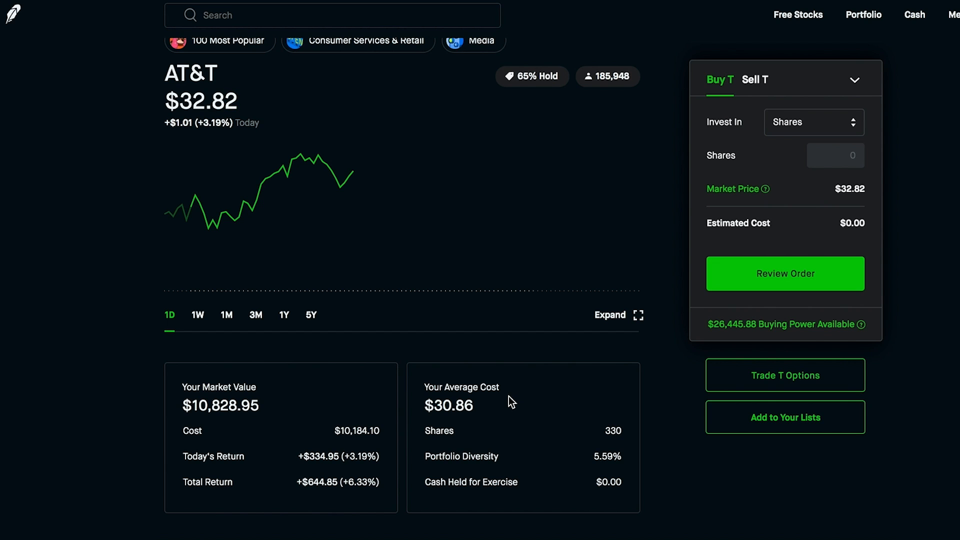
{"action": "mouse_move", "coordinate": [493, 417]}
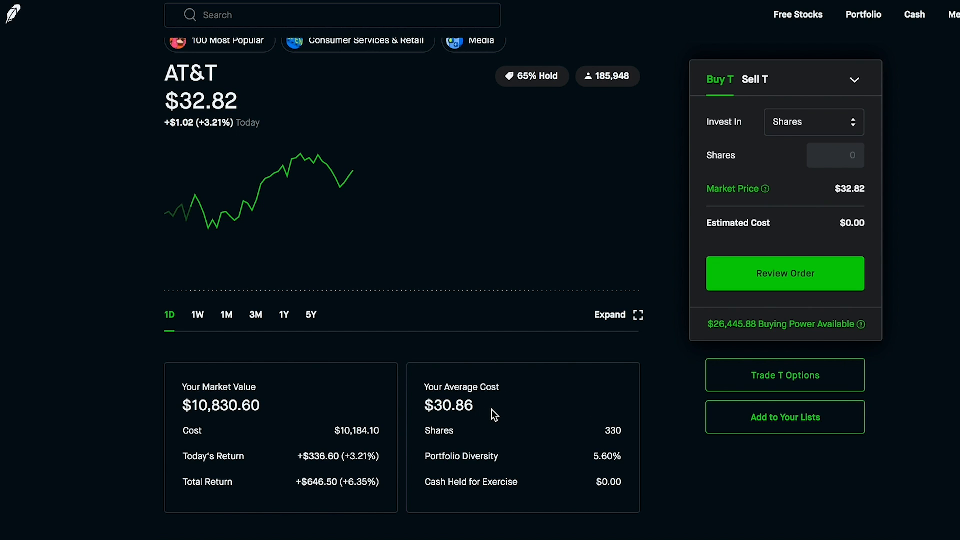
{"action": "mouse_move", "coordinate": [159, 155]}
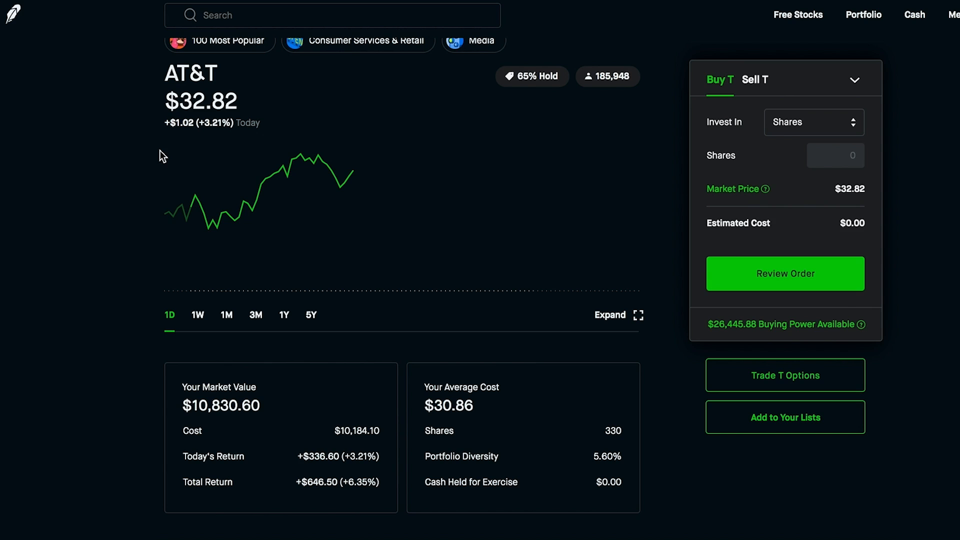
{"action": "mouse_move", "coordinate": [243, 113]}
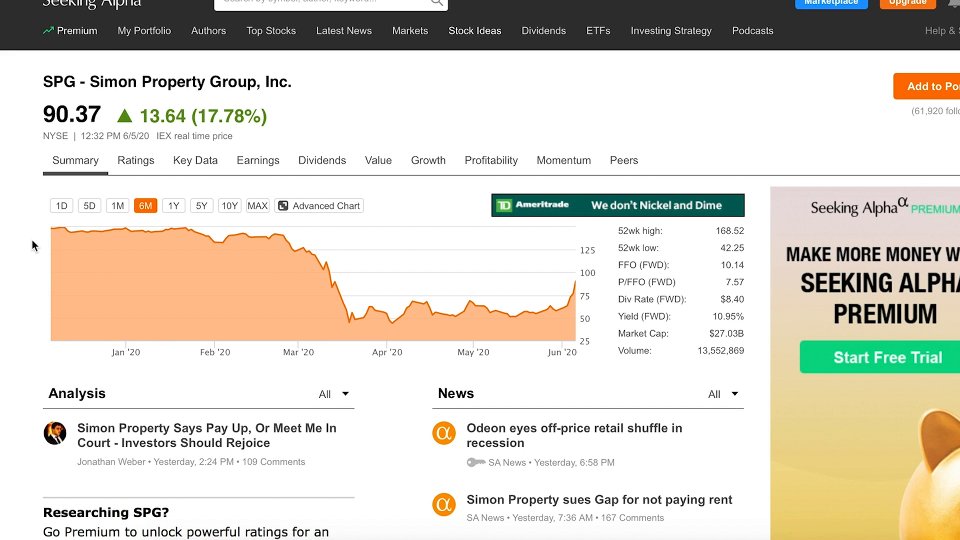
{"action": "mouse_move", "coordinate": [147, 234]}
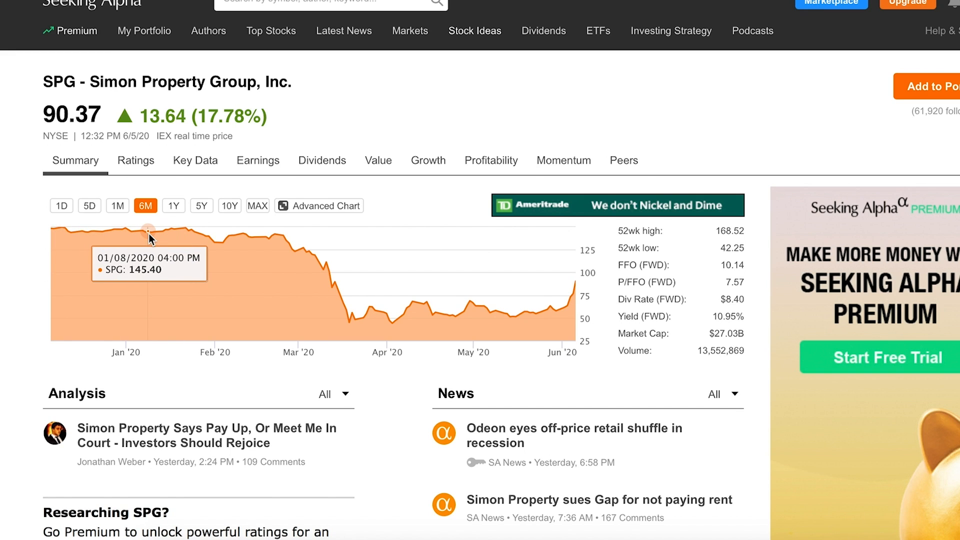
{"action": "mouse_move", "coordinate": [107, 199]}
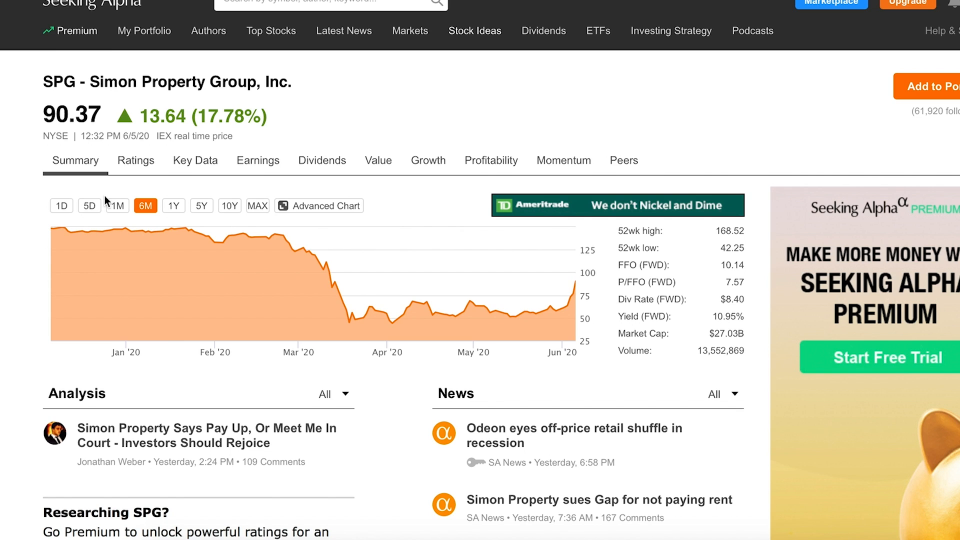
{"action": "mouse_move", "coordinate": [110, 220]}
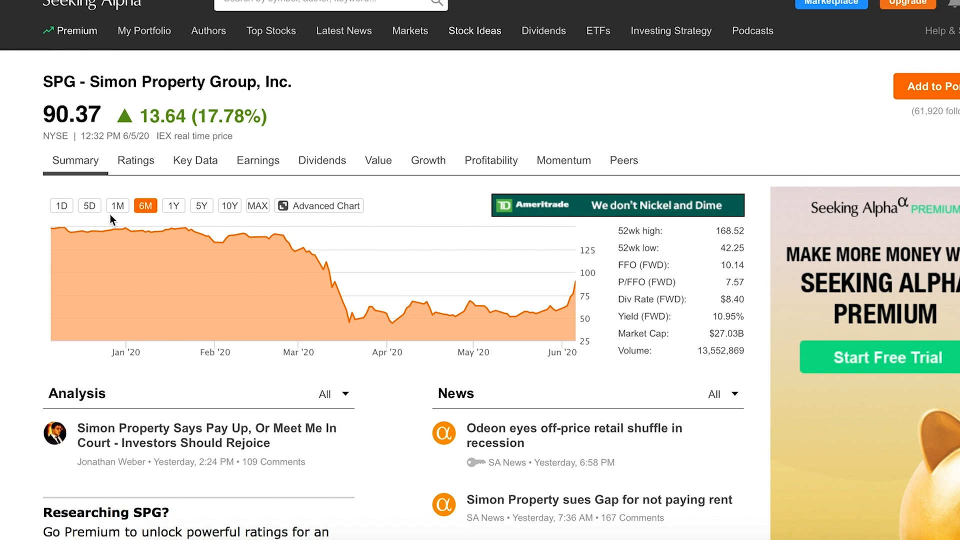
{"action": "mouse_move", "coordinate": [327, 160]}
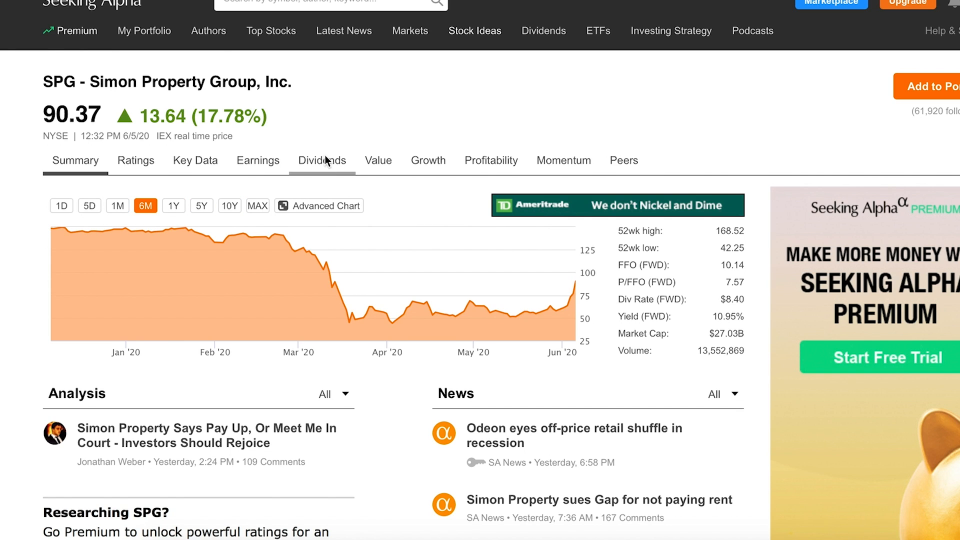
- Switch the SPG price chart to a one-year range
{"action": "left_click", "coordinate": [174, 206]}
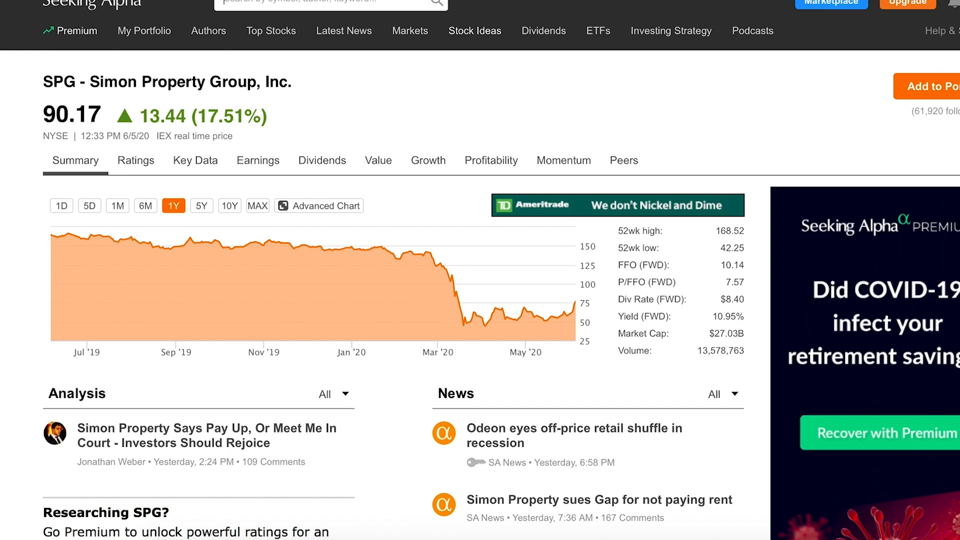
{"action": "mouse_move", "coordinate": [4, 235]}
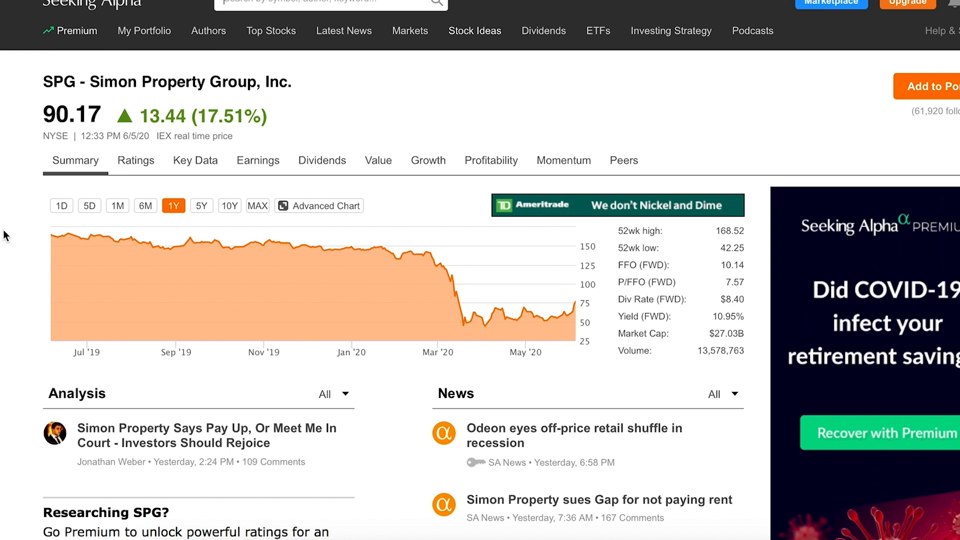
{"action": "mouse_move", "coordinate": [29, 236]}
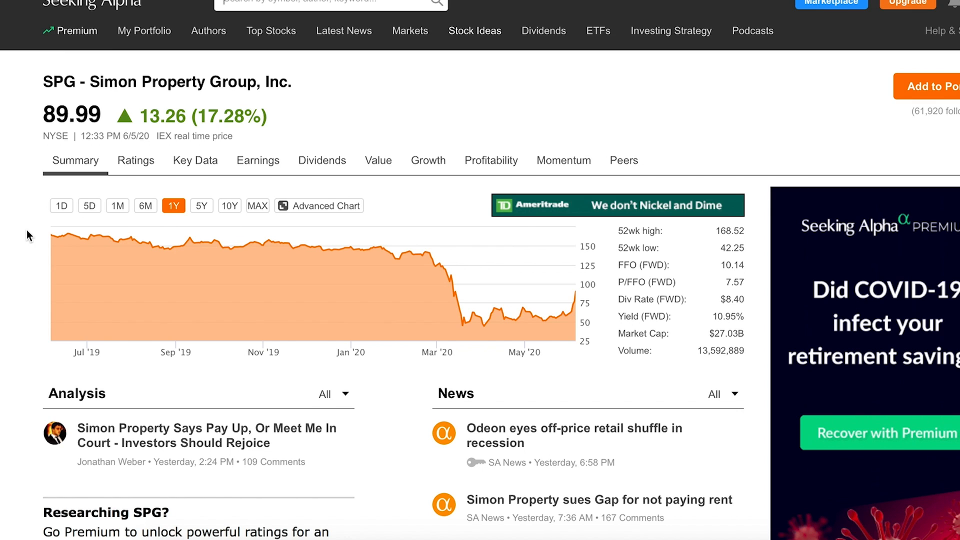
{"action": "mouse_move", "coordinate": [470, 328]}
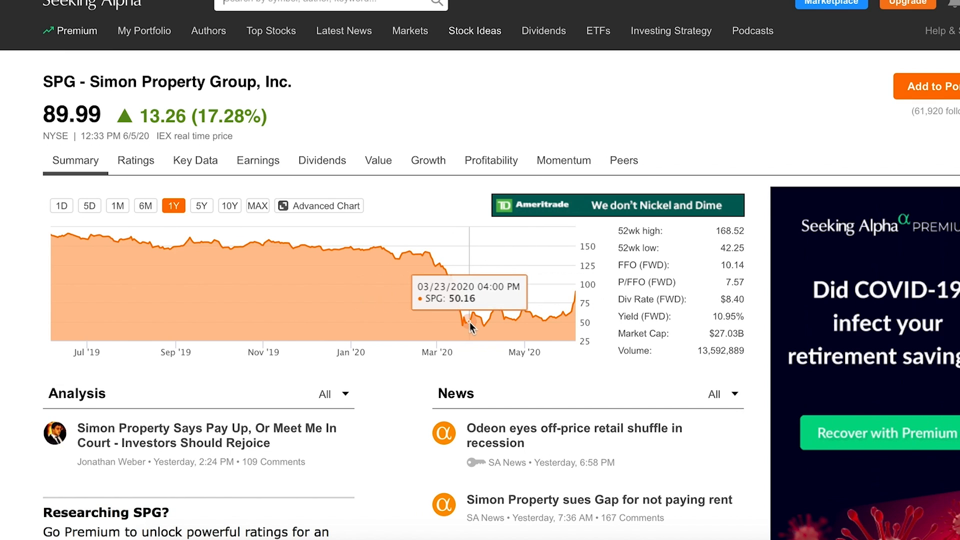
{"action": "mouse_move", "coordinate": [484, 329]}
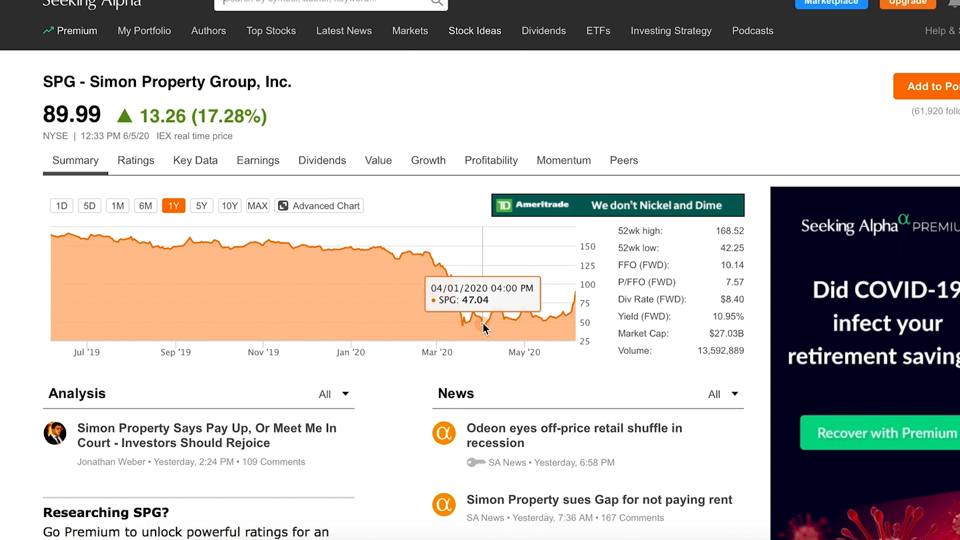
{"action": "mouse_move", "coordinate": [702, 257]}
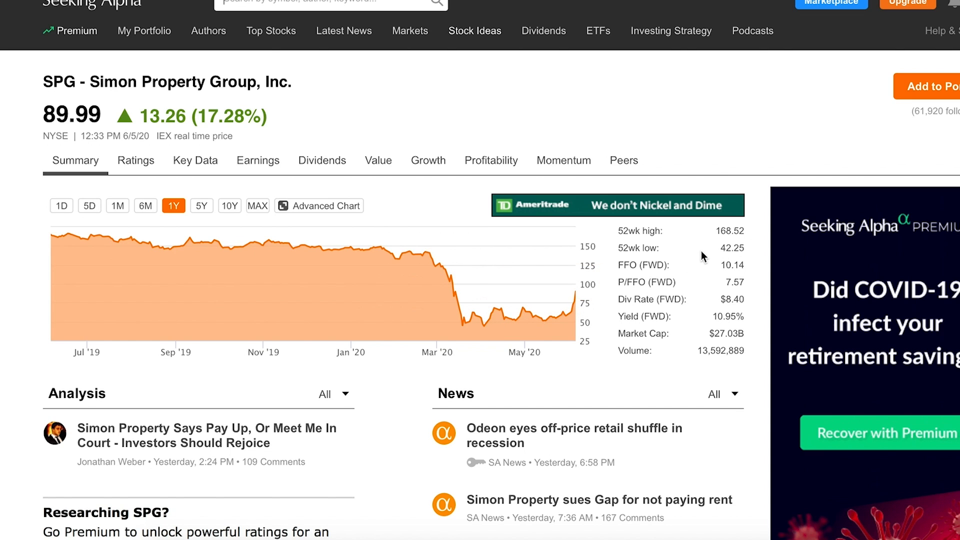
{"action": "mouse_move", "coordinate": [517, 282]}
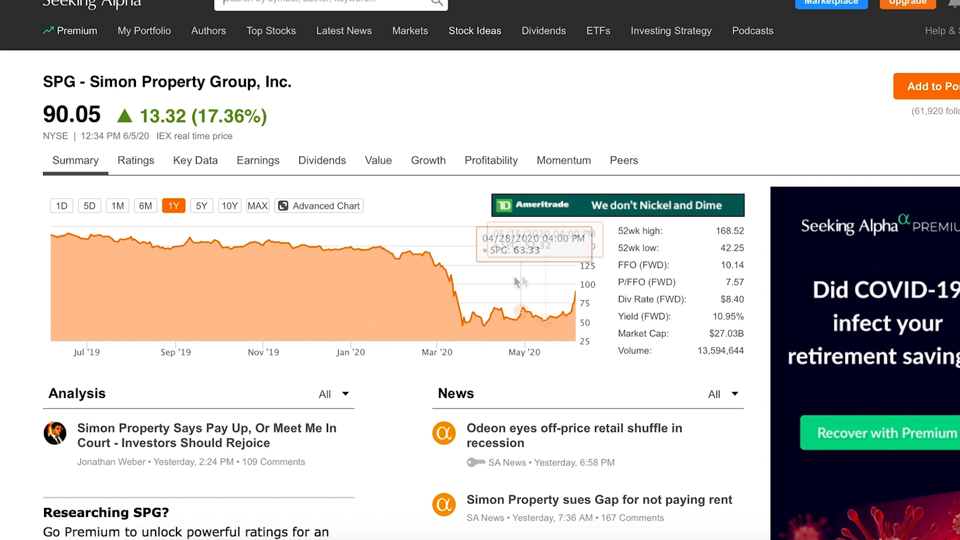
{"action": "mouse_move", "coordinate": [469, 258]}
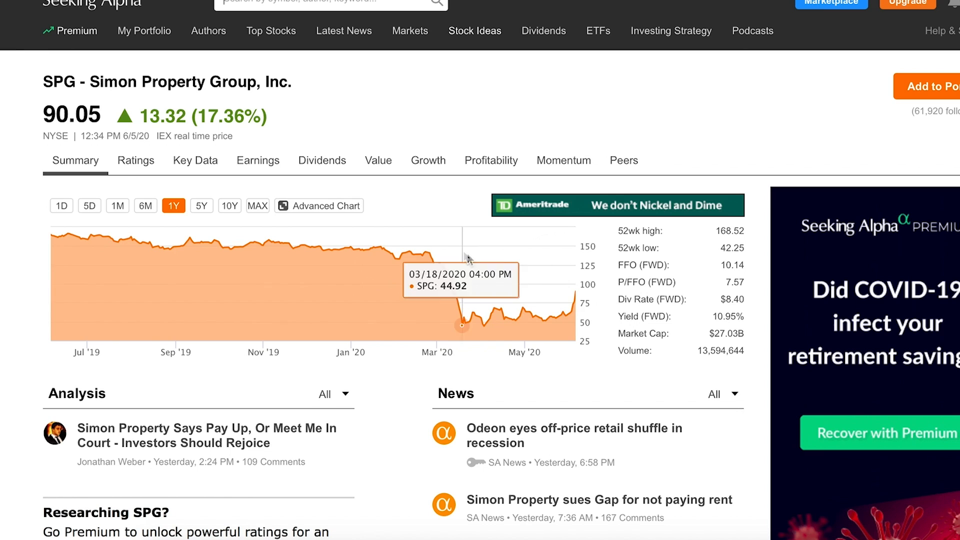
{"action": "mouse_move", "coordinate": [240, 268]}
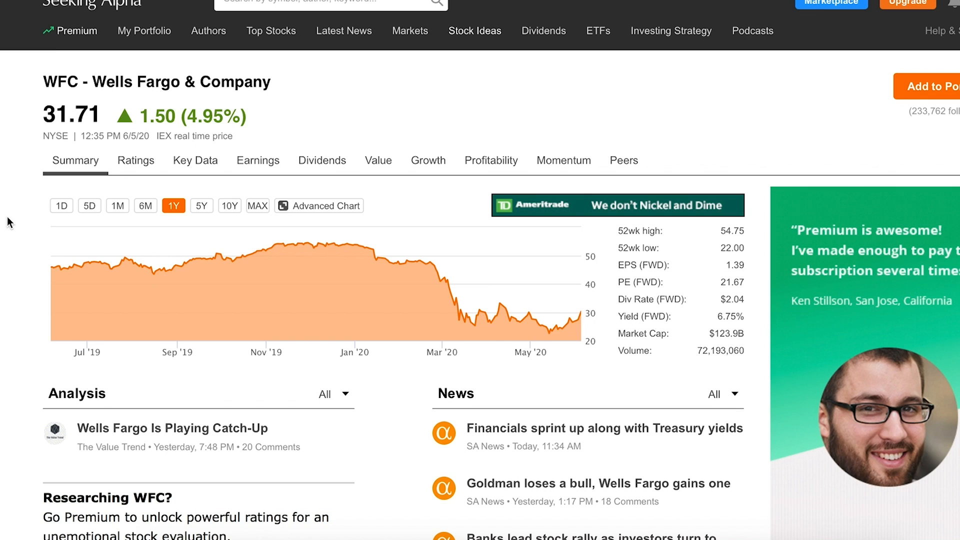
- Check Wells Fargo's dividends (6.75% forward yield, $2.04 payout), then return to the summary
{"action": "left_click", "coordinate": [322, 160]}
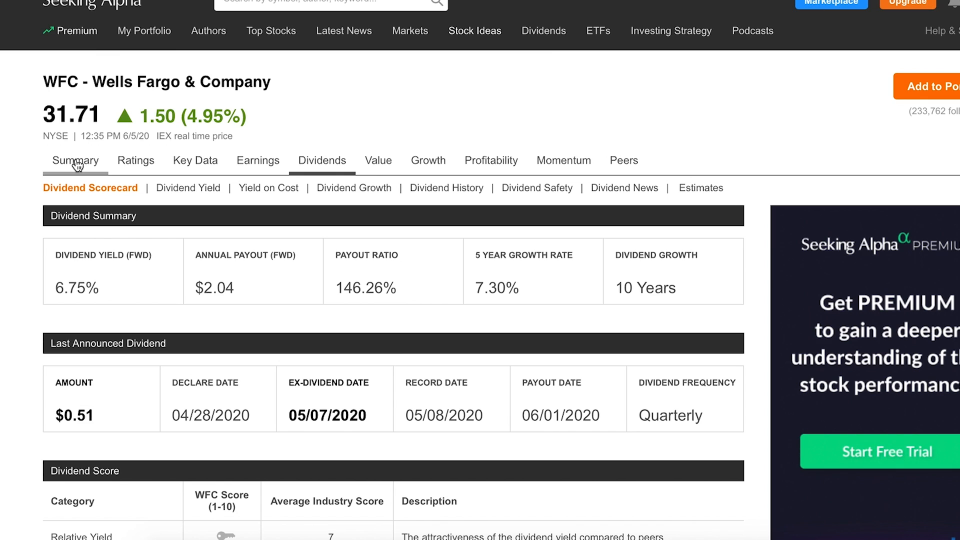
{"action": "left_click", "coordinate": [75, 160]}
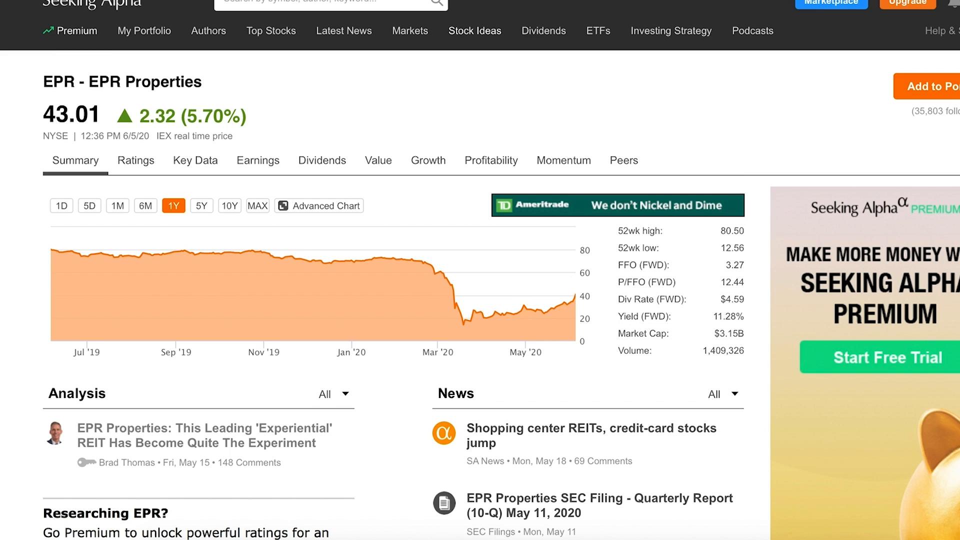
{"action": "mouse_move", "coordinate": [9, 238]}
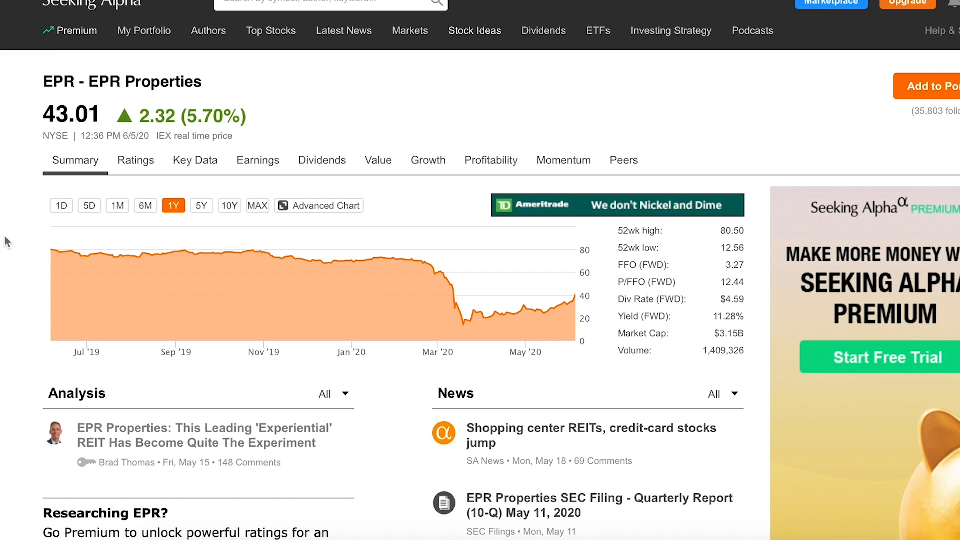
{"action": "mouse_move", "coordinate": [730, 238]}
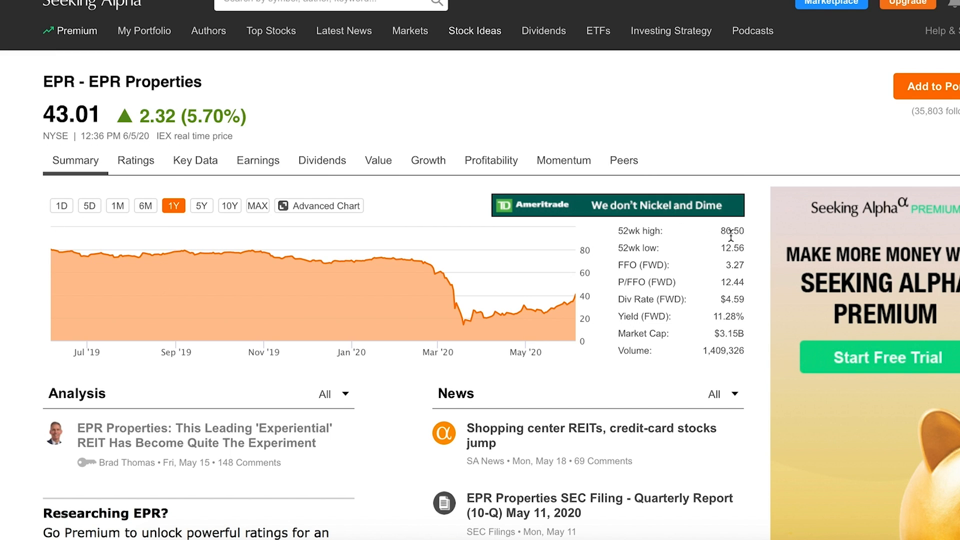
{"action": "mouse_move", "coordinate": [729, 249]}
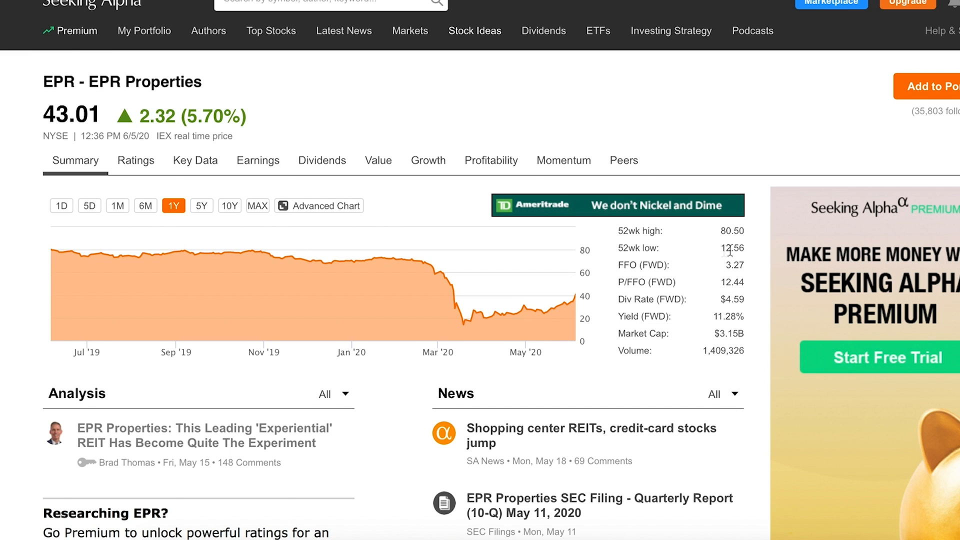
{"action": "mouse_move", "coordinate": [727, 260]}
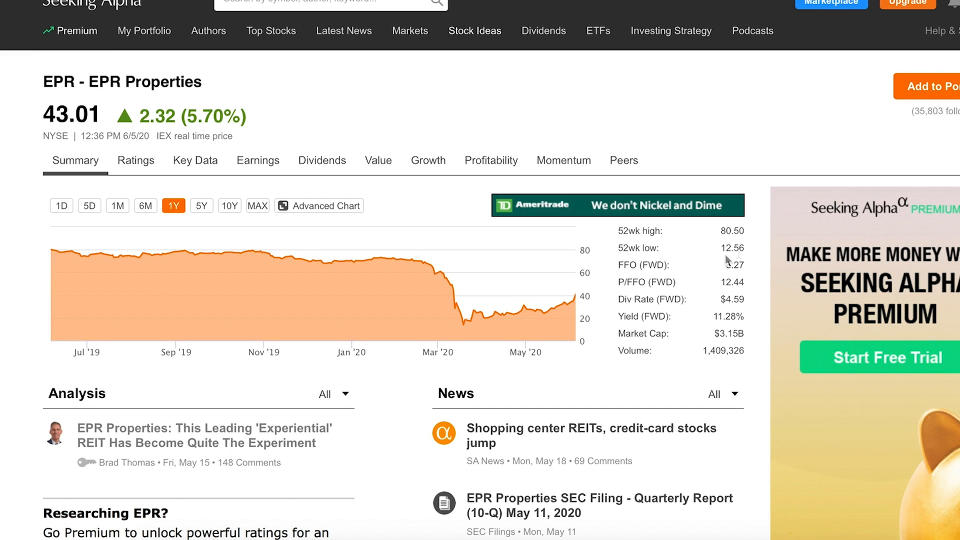
{"action": "mouse_move", "coordinate": [564, 306]}
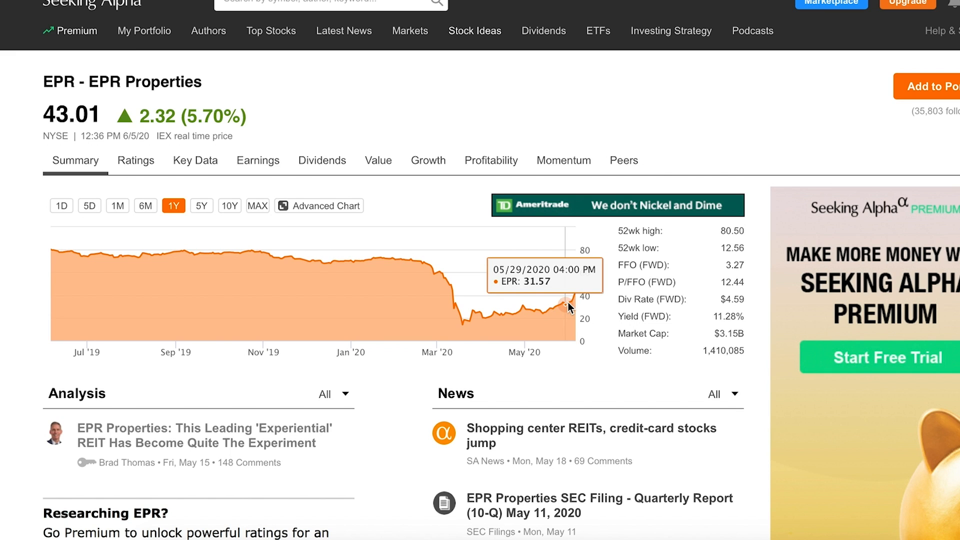
{"action": "mouse_move", "coordinate": [584, 304]}
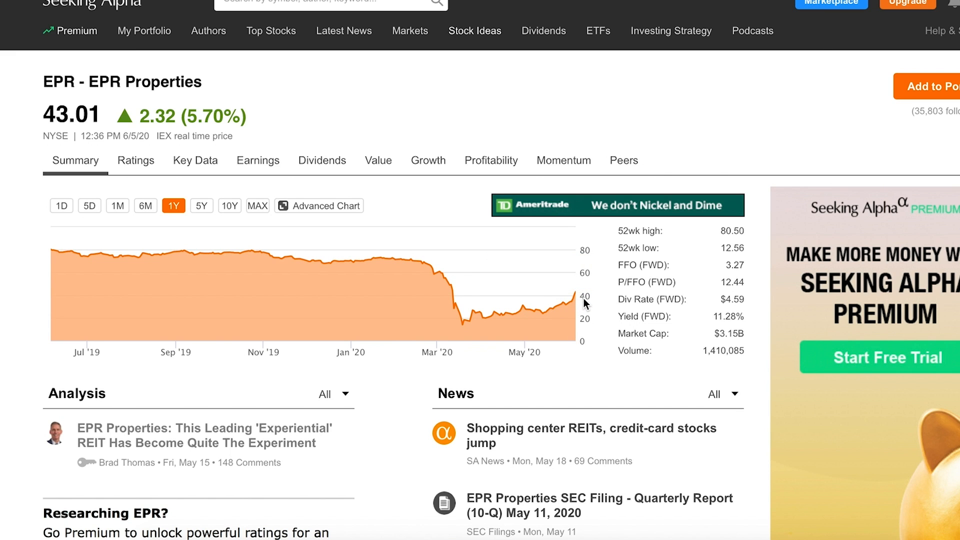
{"action": "left_click", "coordinate": [322, 160]}
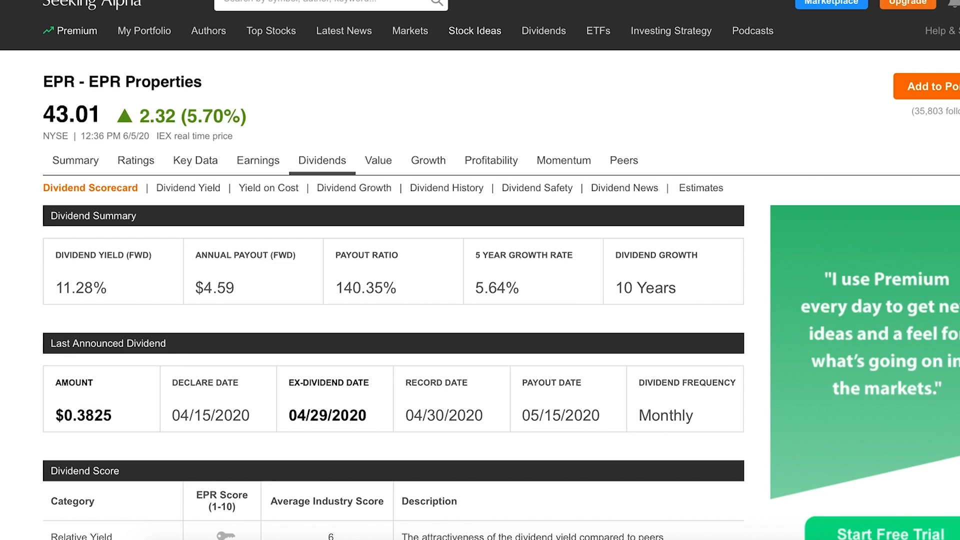
{"action": "left_click", "coordinate": [75, 160]}
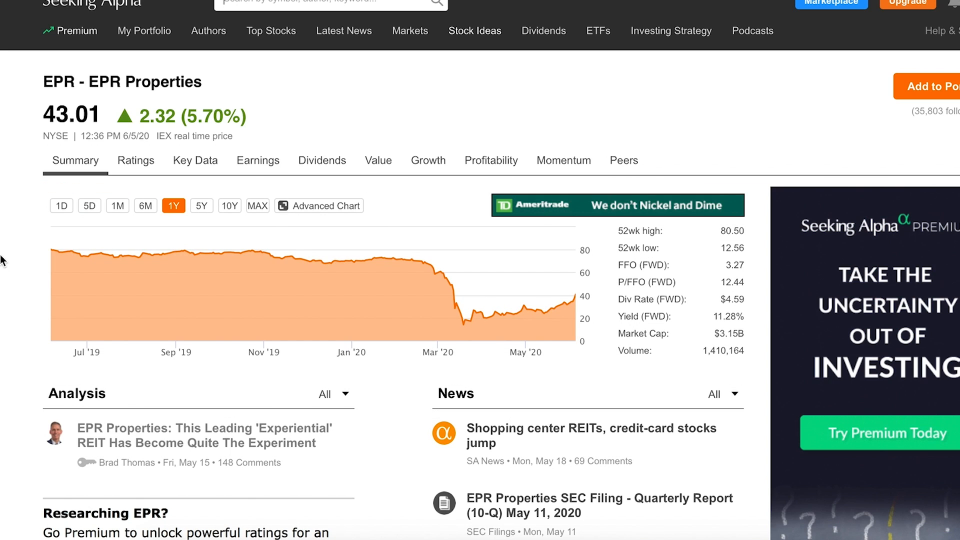